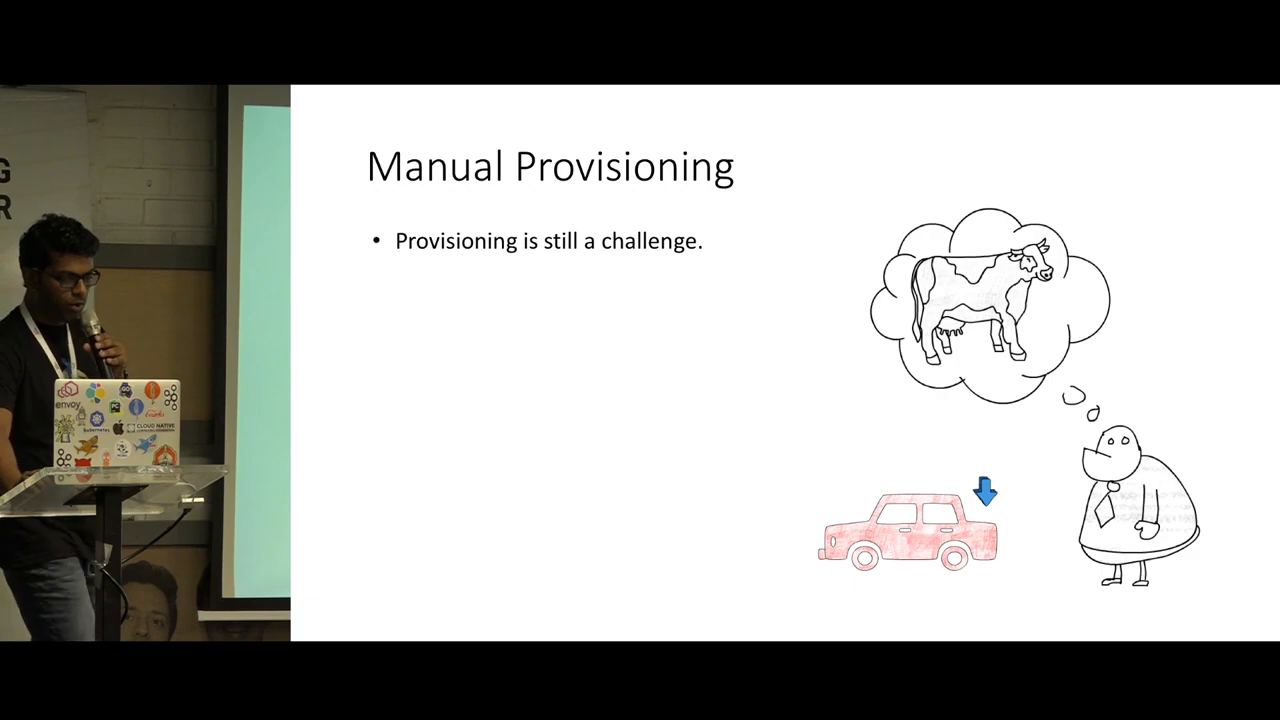
key(Right)
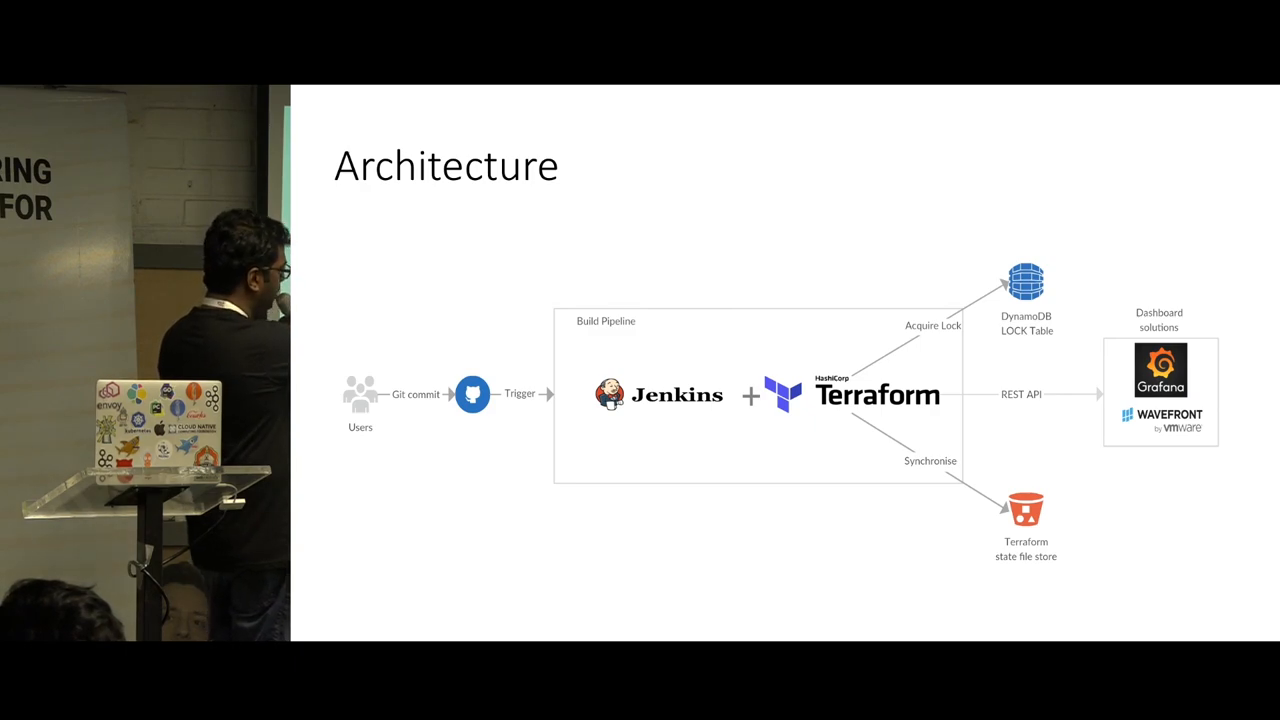
key(Right)
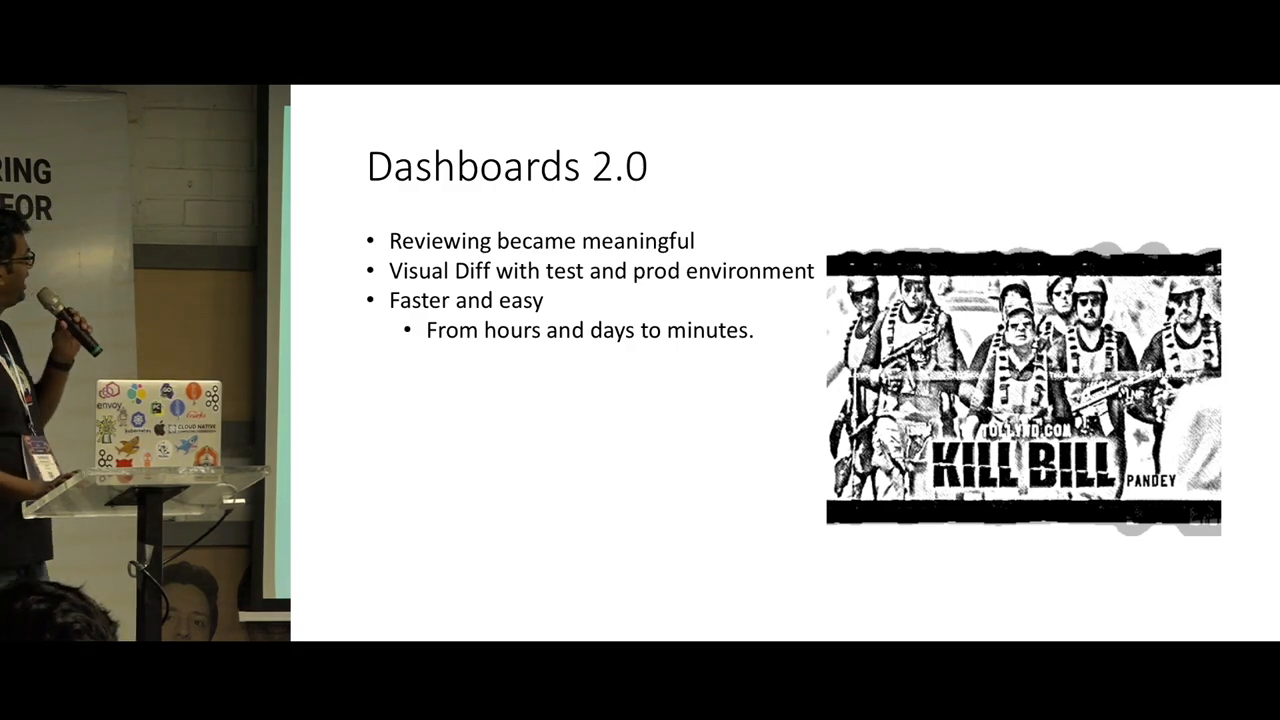